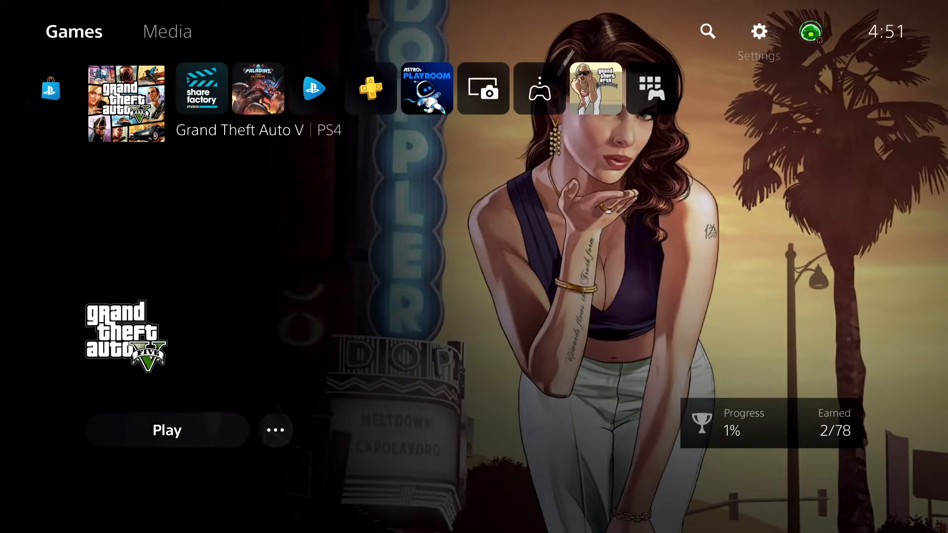
Reach Screen and Video from the home screen's Settings gear, landing on Video Output
click(758, 31)
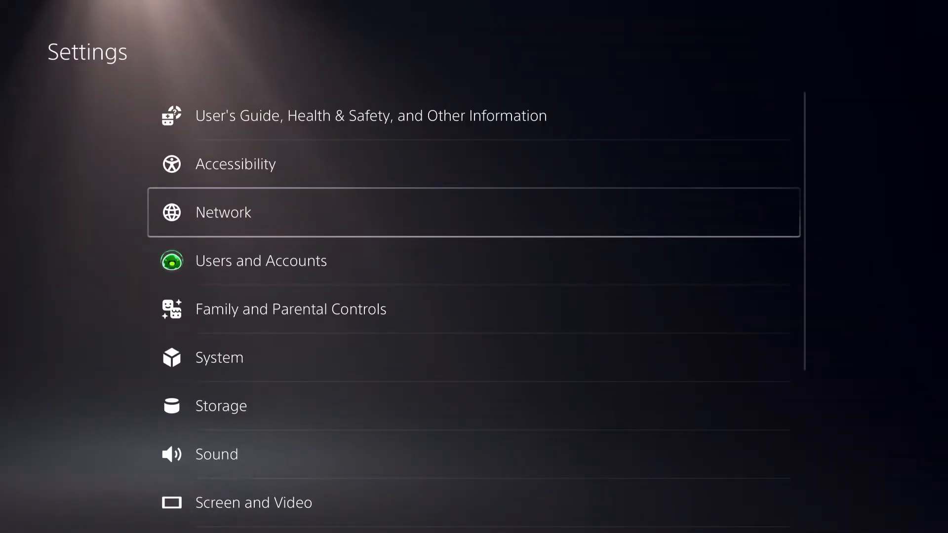
key(down)
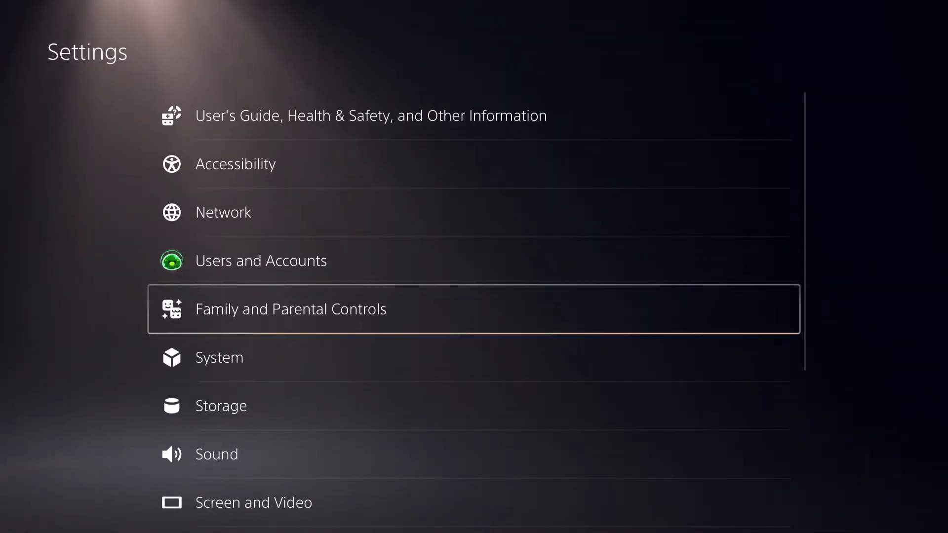
scroll(down, 3)
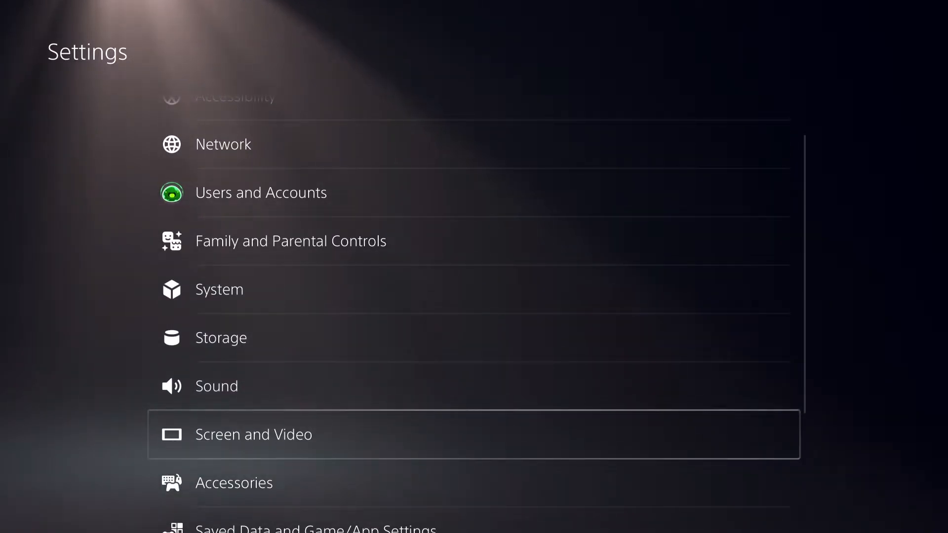
click(252, 434)
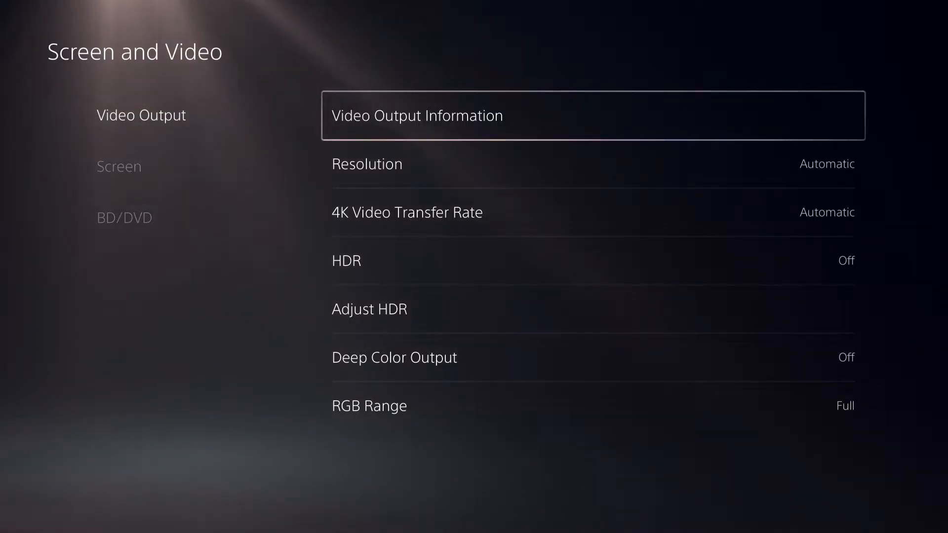
Change Resolution from Automatic to 2160p under Video Output
key(Down)
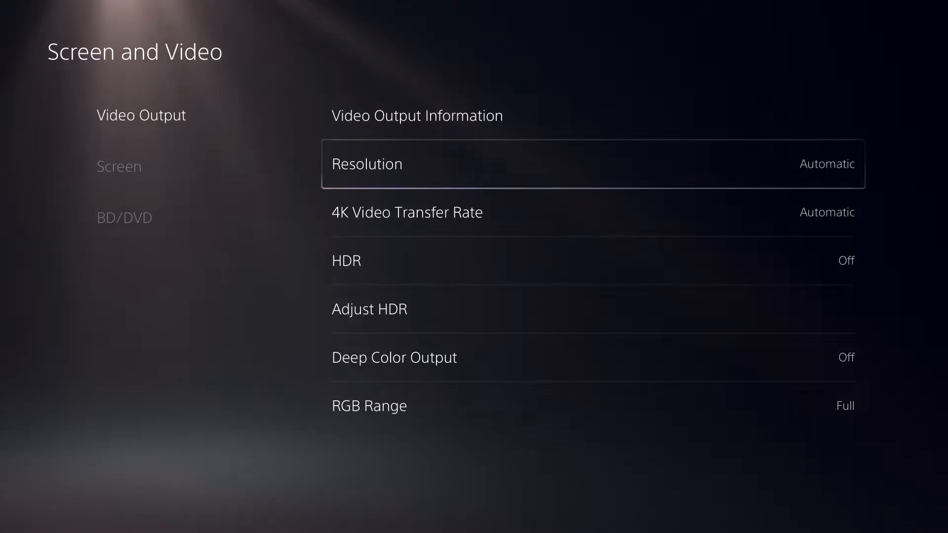
click(367, 164)
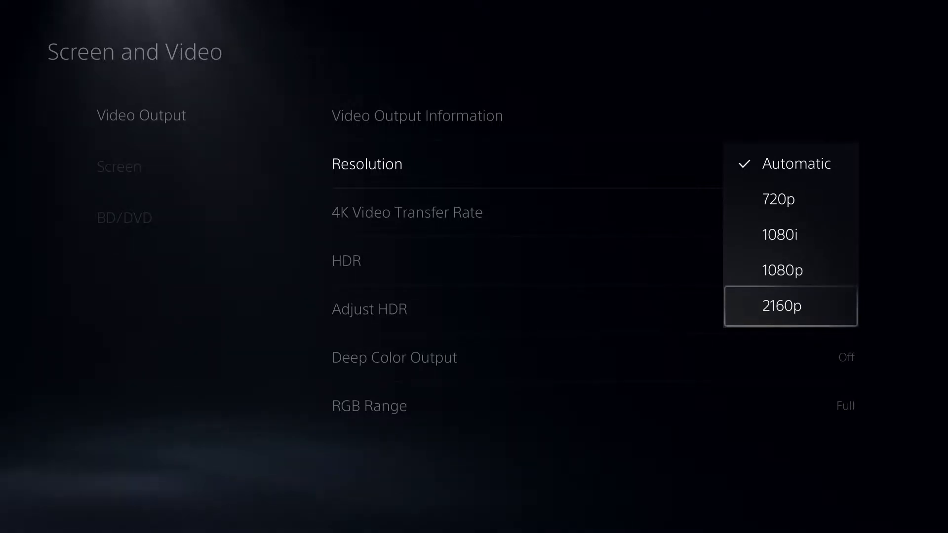
click(780, 305)
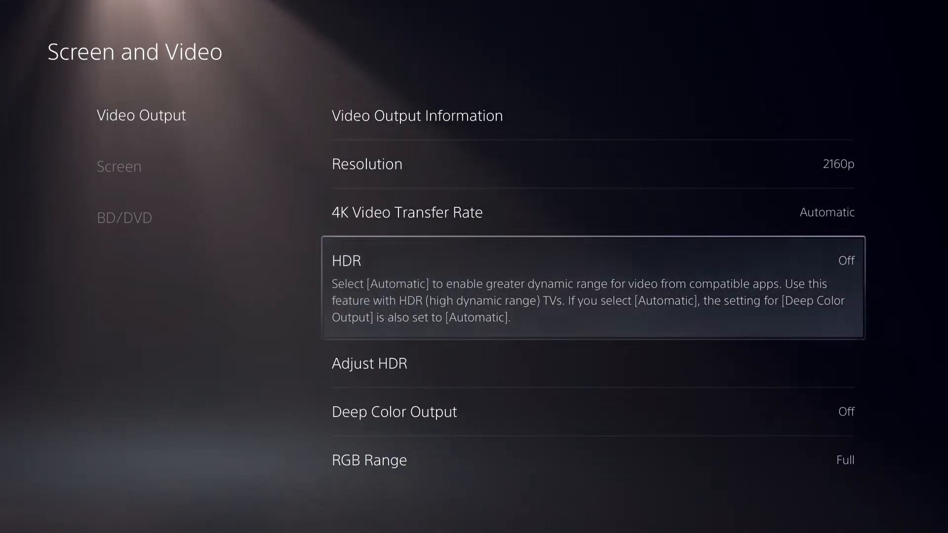
Attempt HDR Automatic and acknowledge the TV-doesn't-support-HDR message, leaving HDR off
click(843, 259)
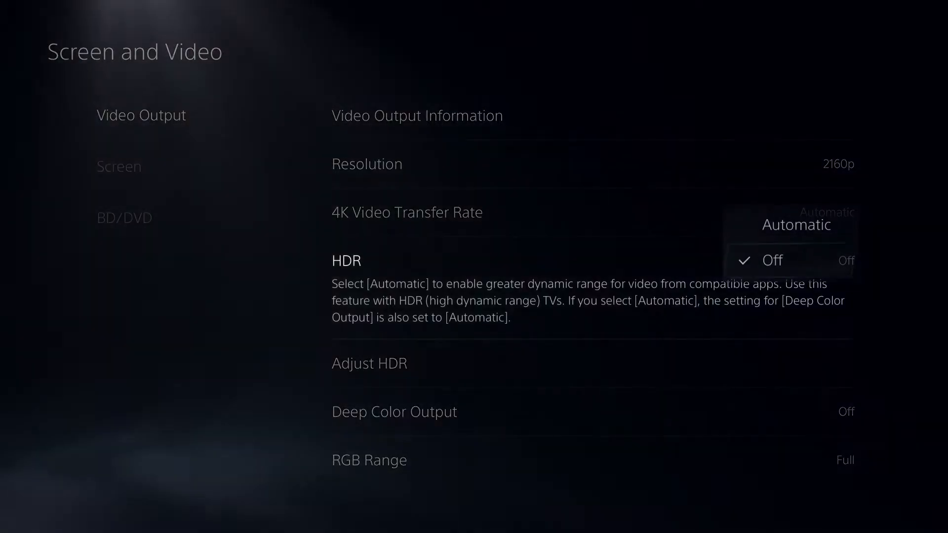
click(796, 225)
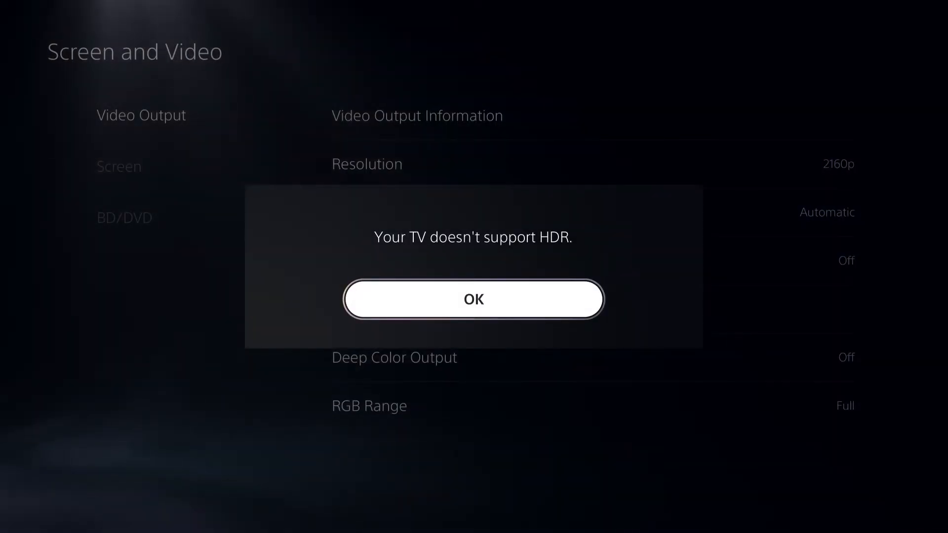
click(472, 299)
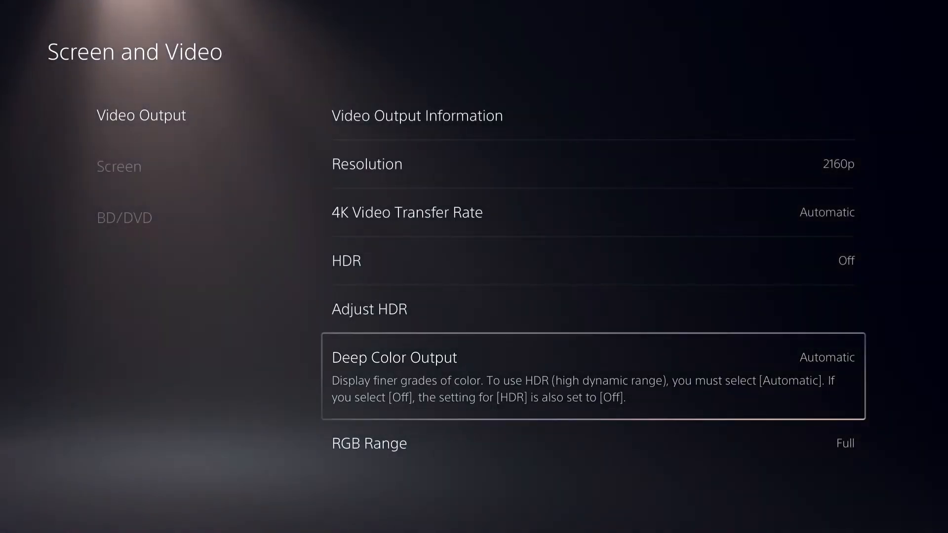
Set Deep Color Output to Automatic and bring up the RGB Range choices
key(up)
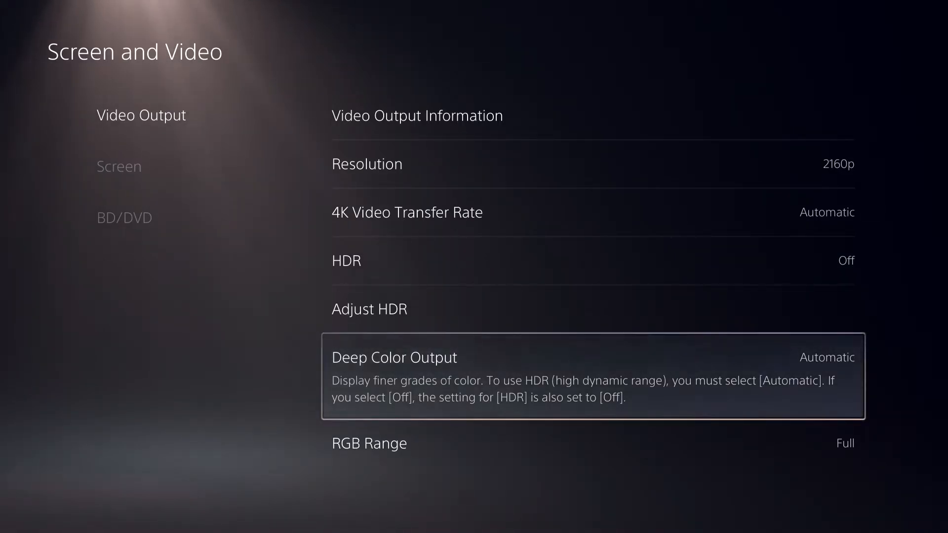
click(826, 357)
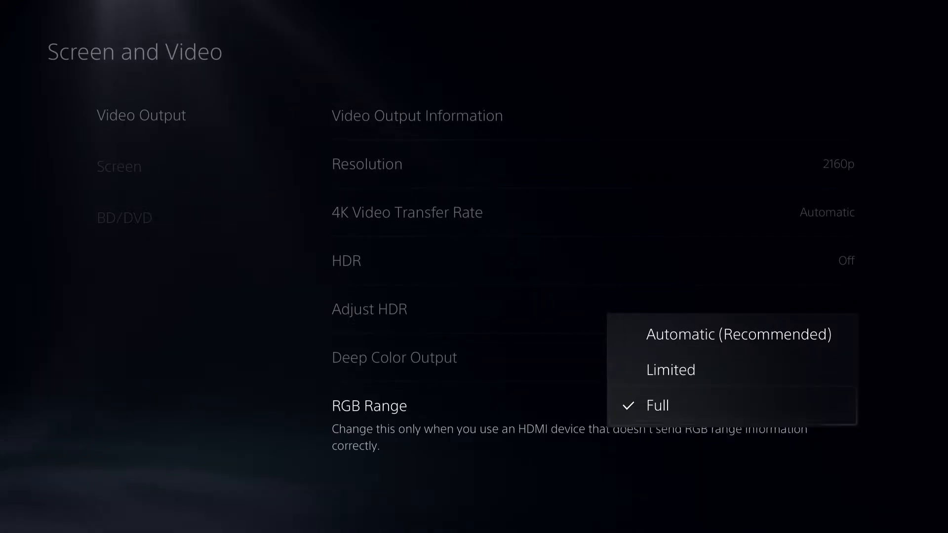
Keep RGB Range at Full and go to Adjust Display Area on the Screen tab
click(655, 405)
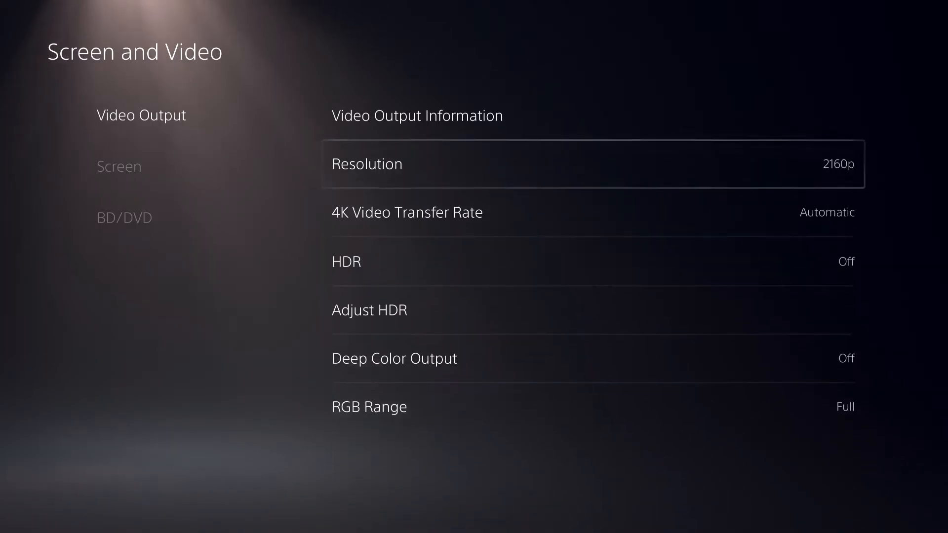
click(140, 166)
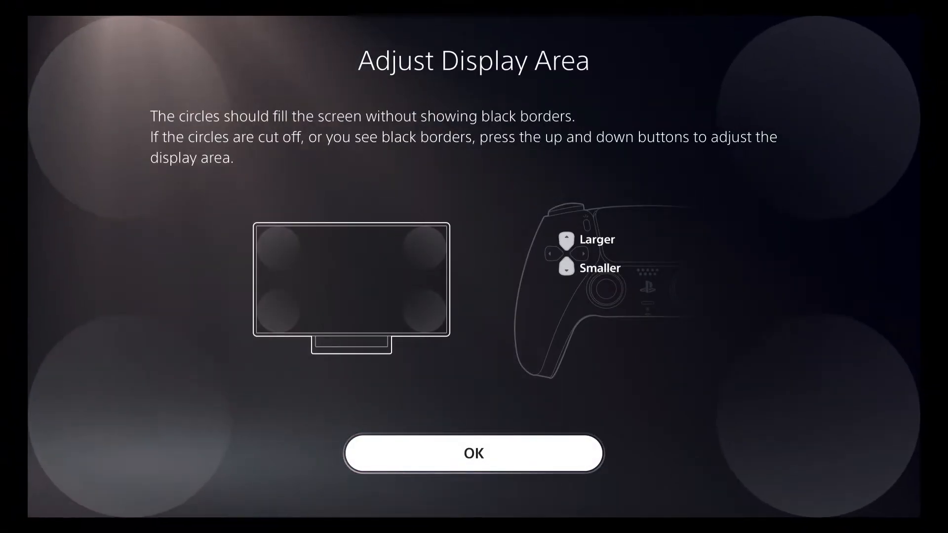
Shrink the display area slightly and confirm the adjustment
key(Down)
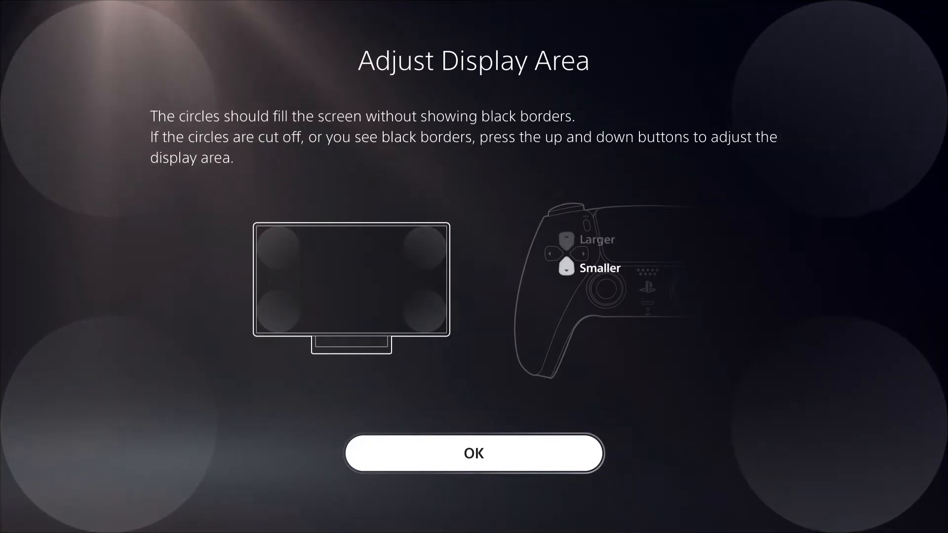
click(473, 453)
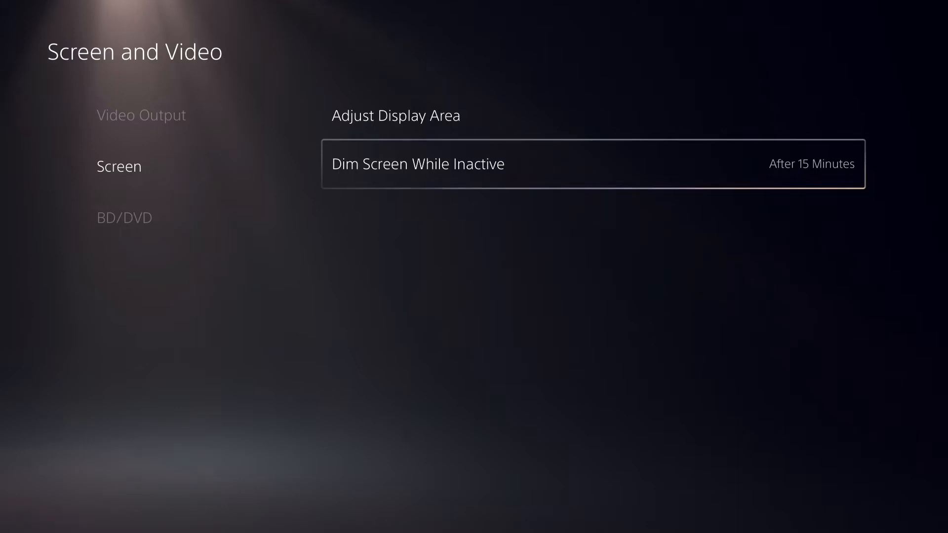
Look over the Screen and BD/DVD tabs, then back out to the main Settings list
click(592, 164)
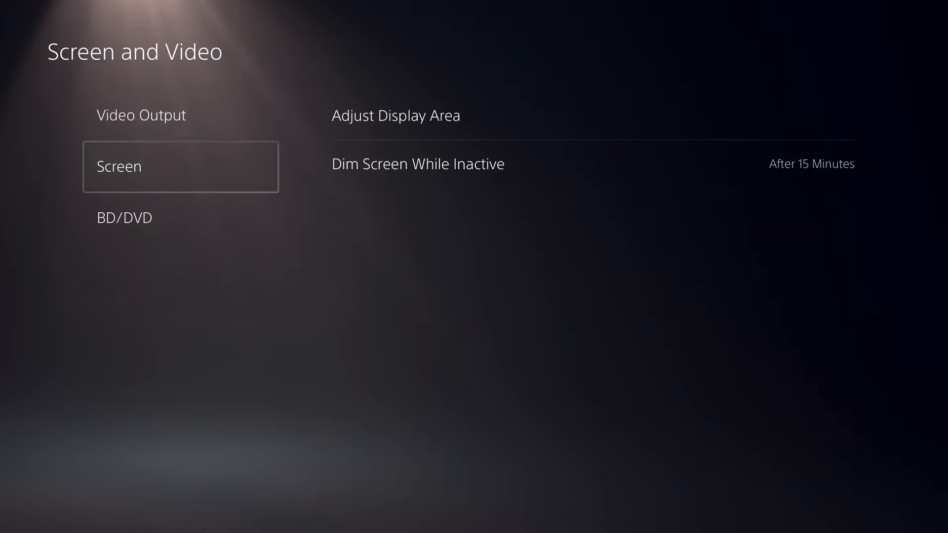
click(125, 218)
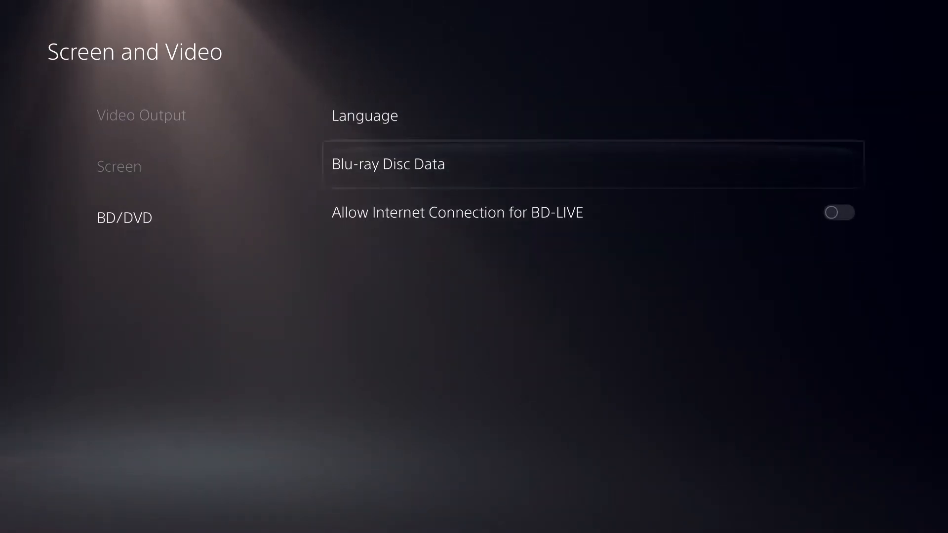
key(Escape)
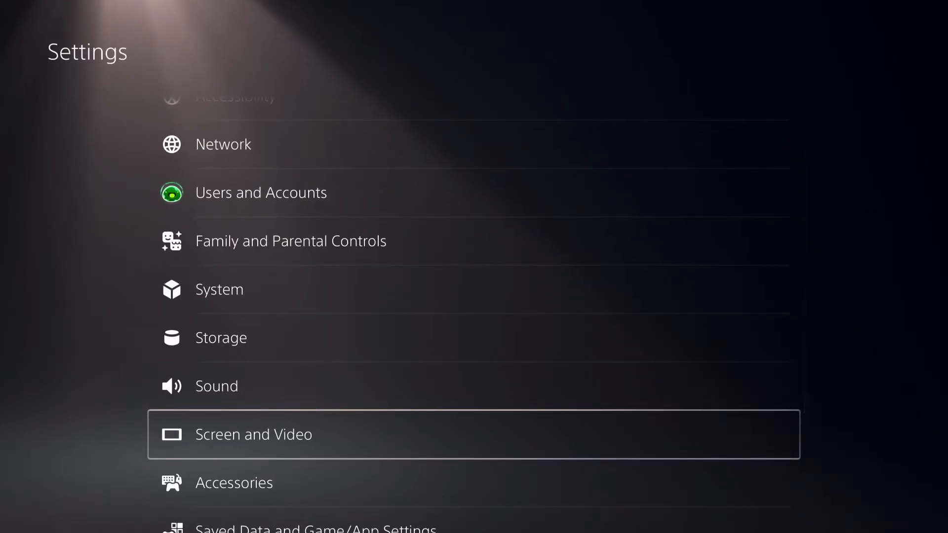
Open Saved Data and Game/App Settings to the Game Presets showing Performance Mode
scroll(down, 3)
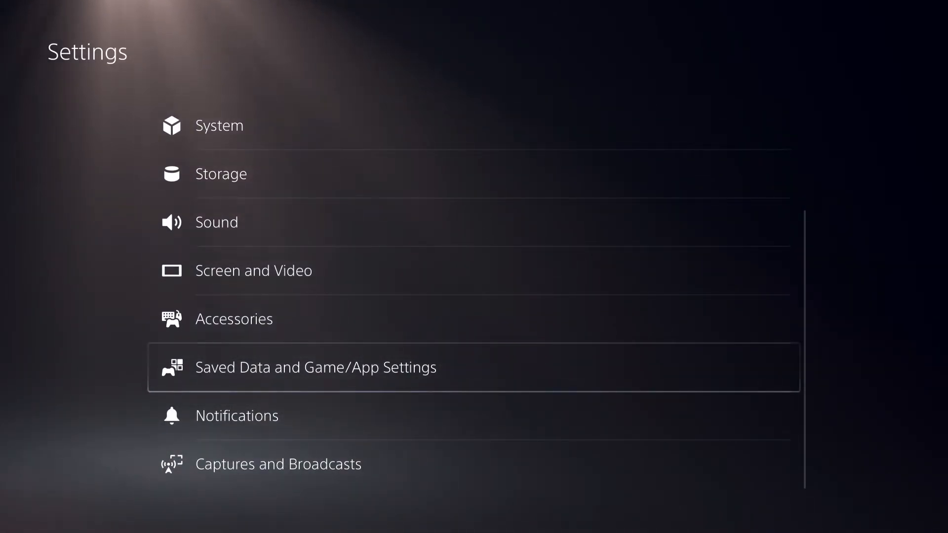
click(315, 367)
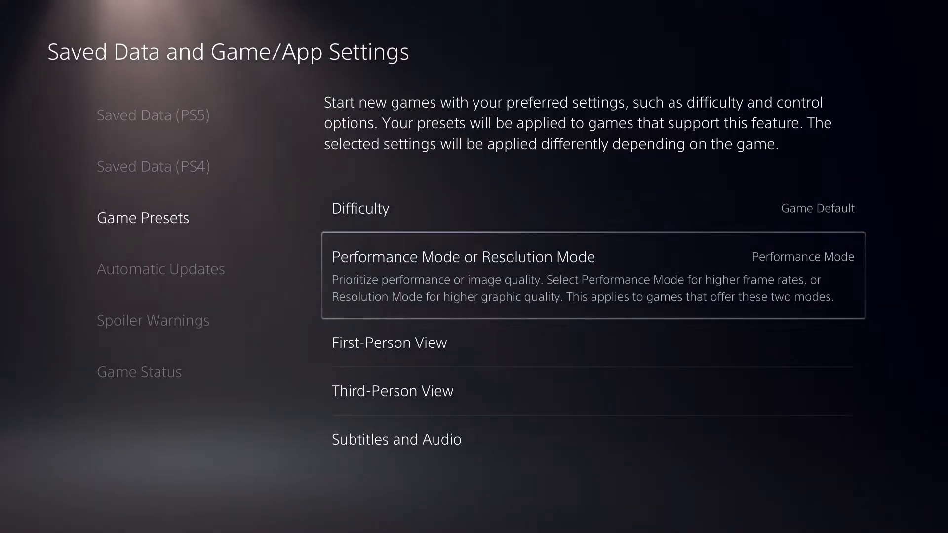
Review the Performance Mode or Resolution Mode preset choices, highlighting Resolution Mode, and return to Settings
click(802, 256)
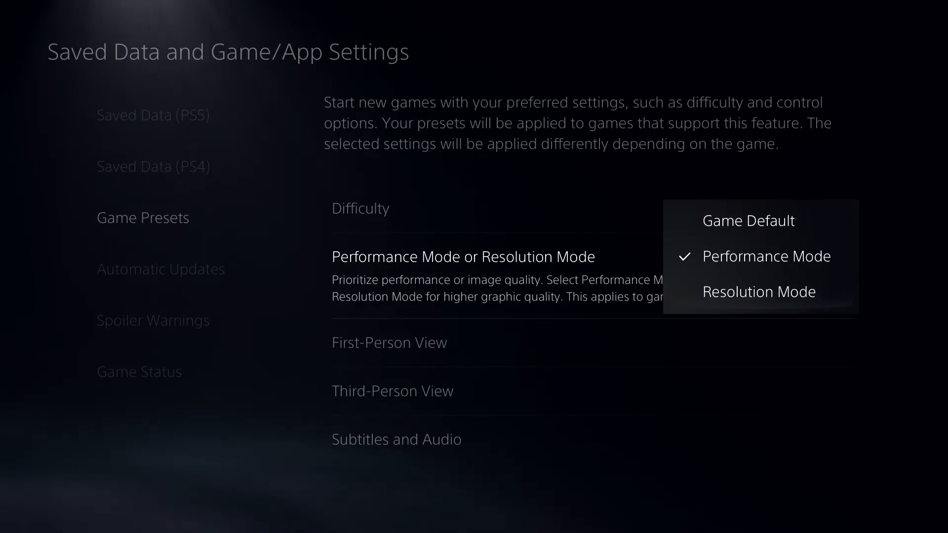
mouse_move(758, 291)
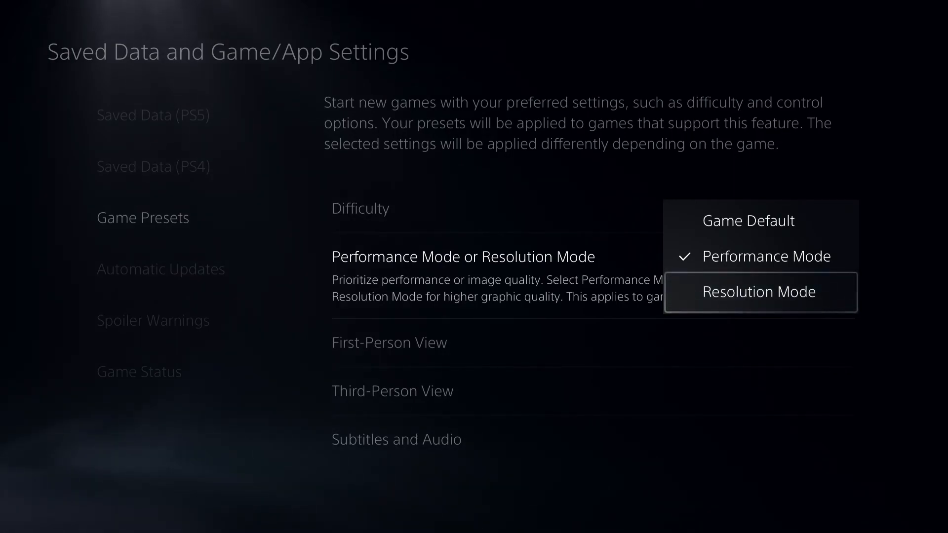
click(766, 256)
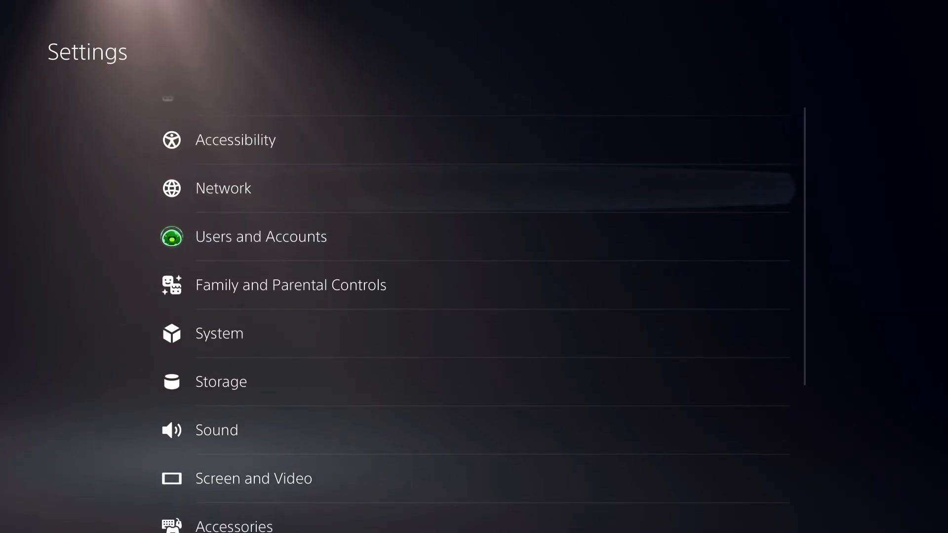
Leave Settings for the home screen and open the profile avatar's overview page
scroll(down, 3)
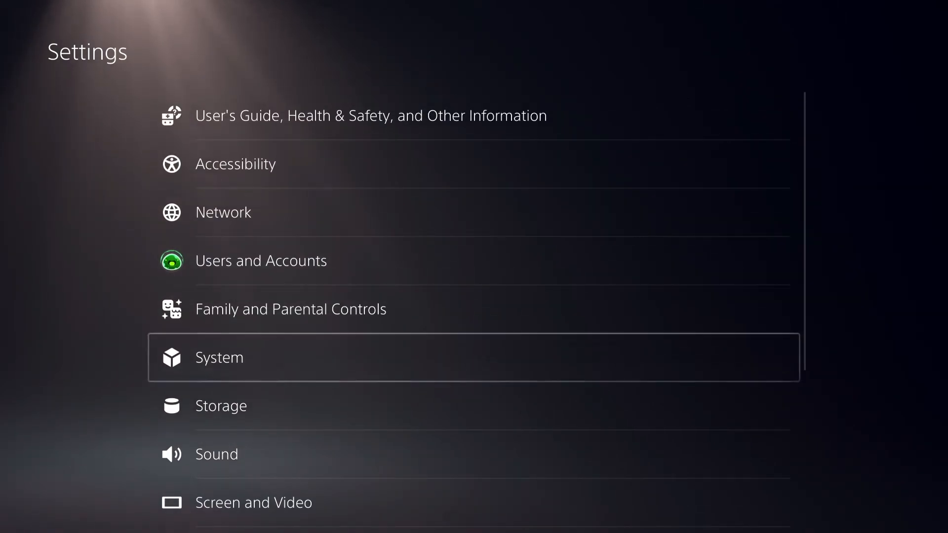
scroll(down, 3)
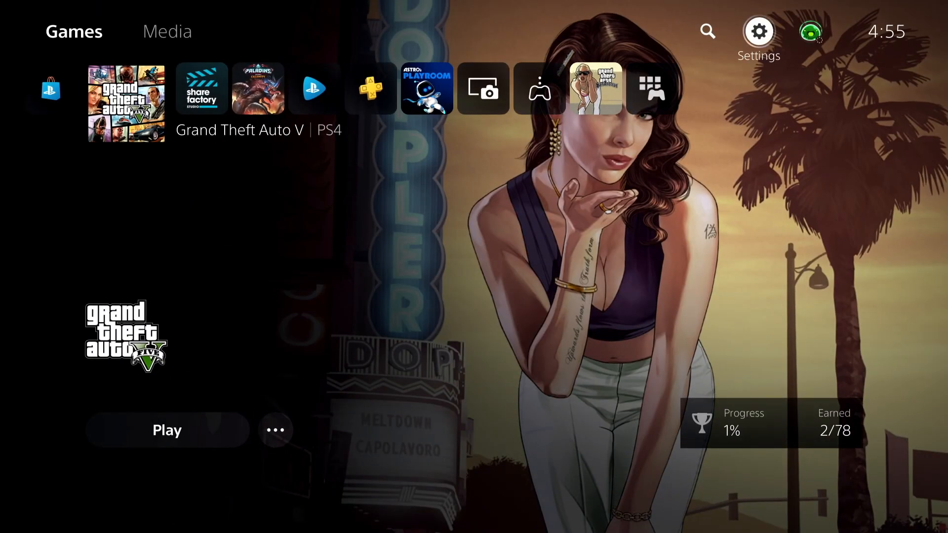
click(809, 31)
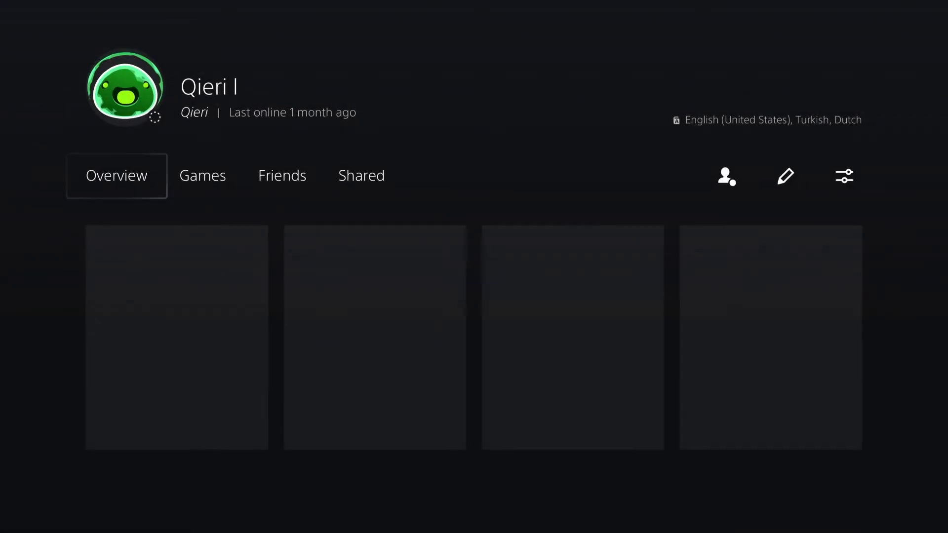